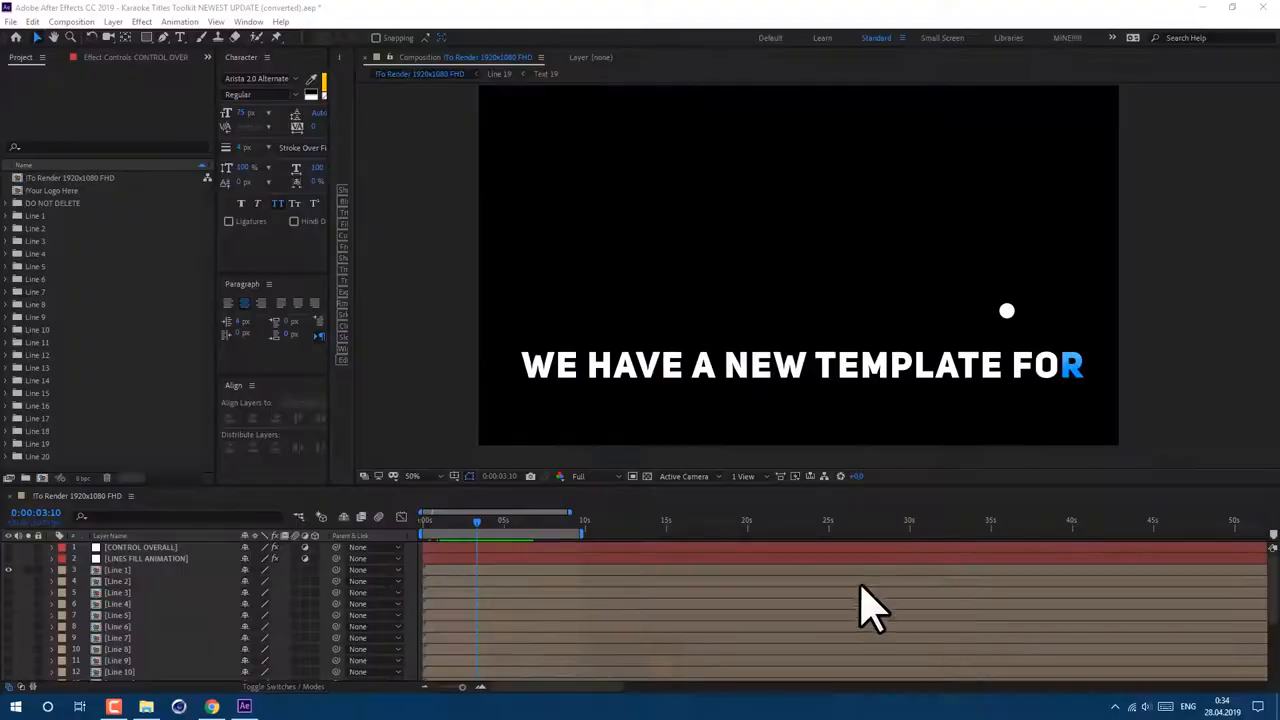
Move to the next line's start and enter its composition to retype it as I'LL RIDE WITH THE HORSES
{"action": "left_click", "coordinate": [12, 20]}
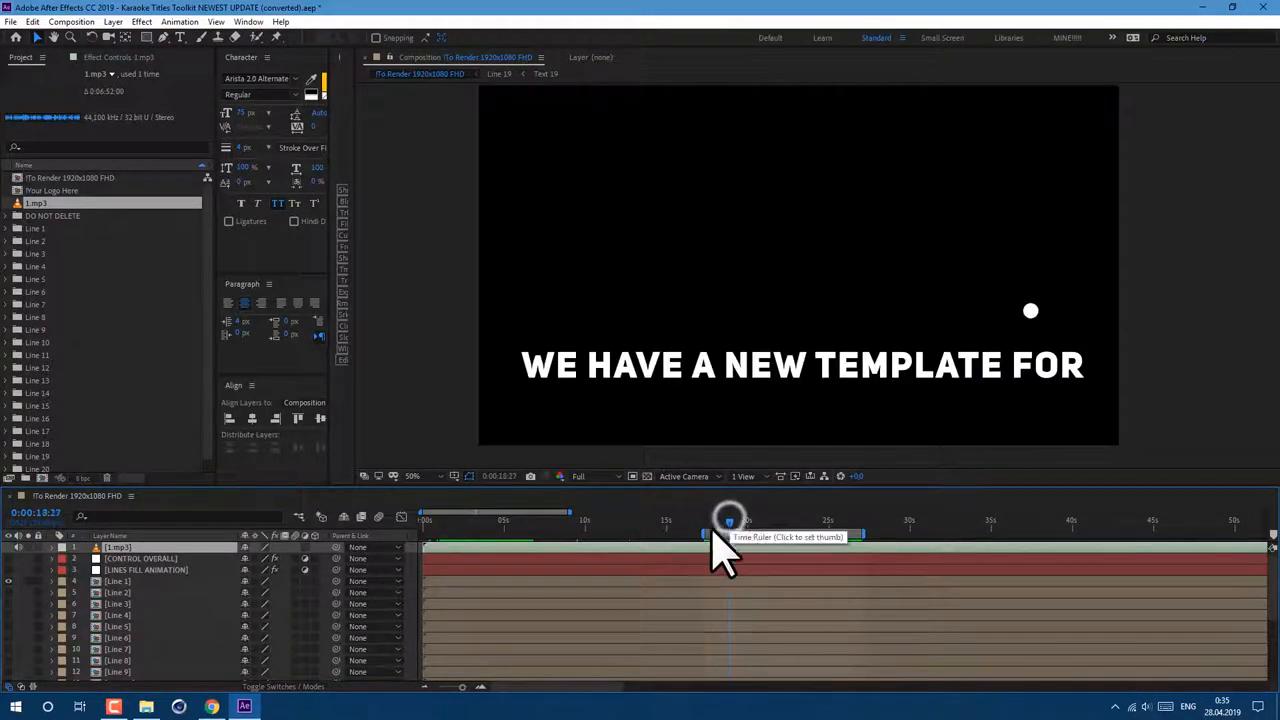
{"action": "left_click", "coordinate": [116, 580]}
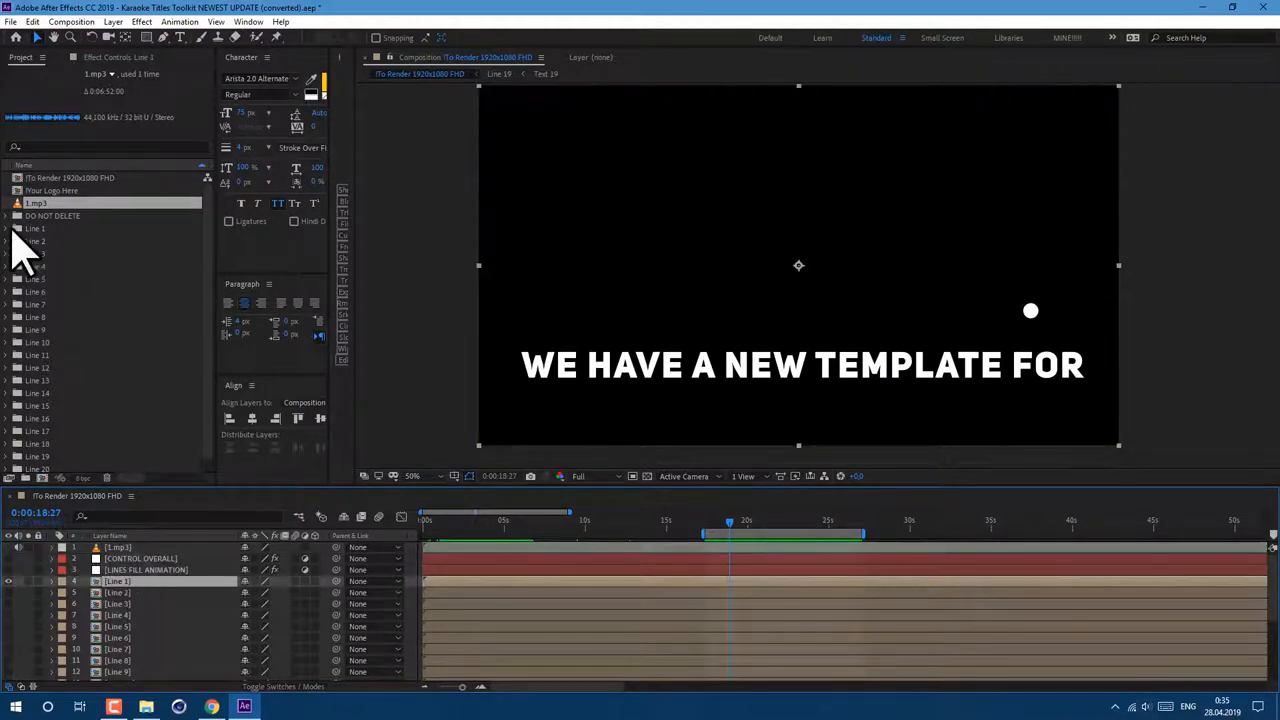
{"action": "left_click", "coordinate": [8, 228]}
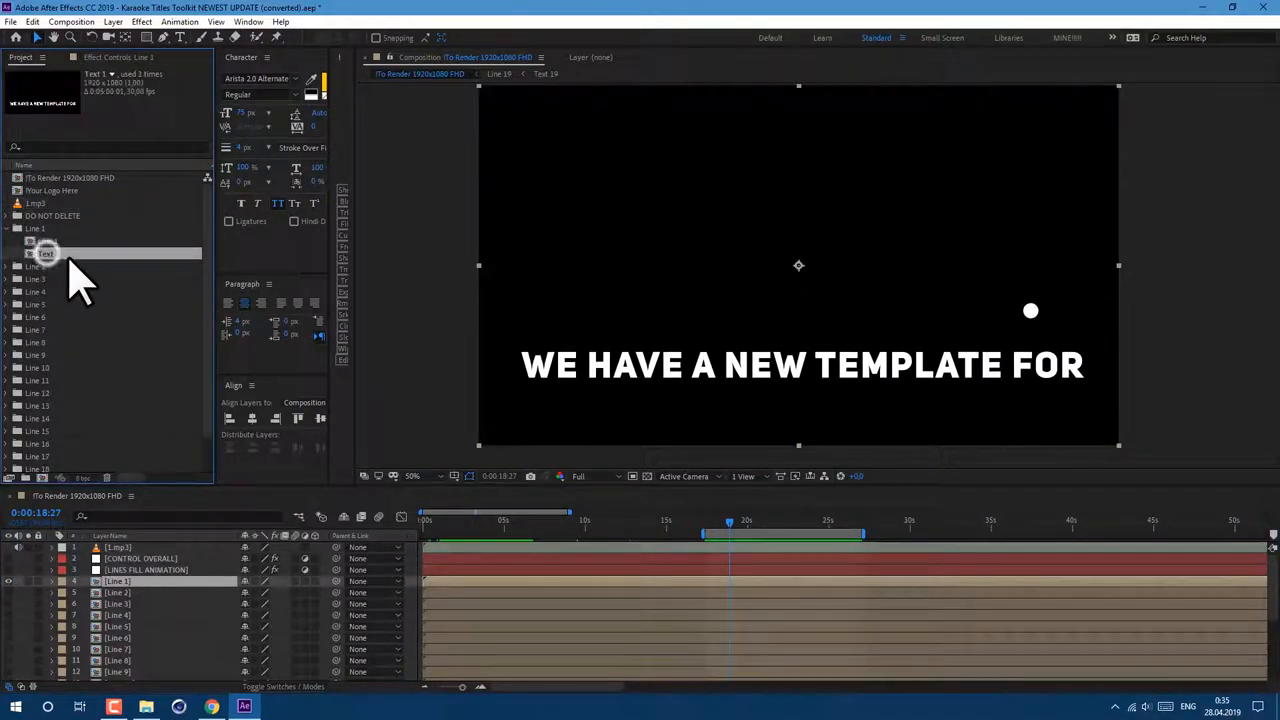
{"action": "double_click", "coordinate": [46, 252]}
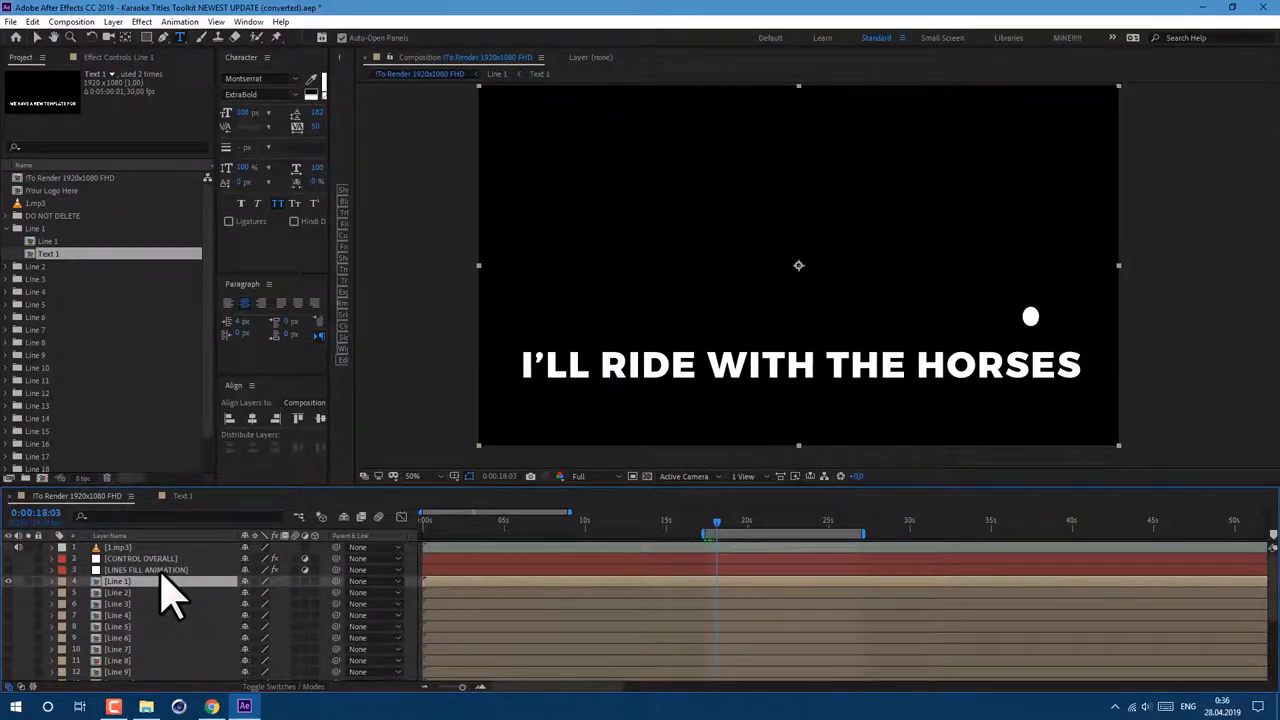
Keyframe the fill animation layer's slider at the line's start and end times in the song
{"action": "left_click", "coordinate": [144, 568]}
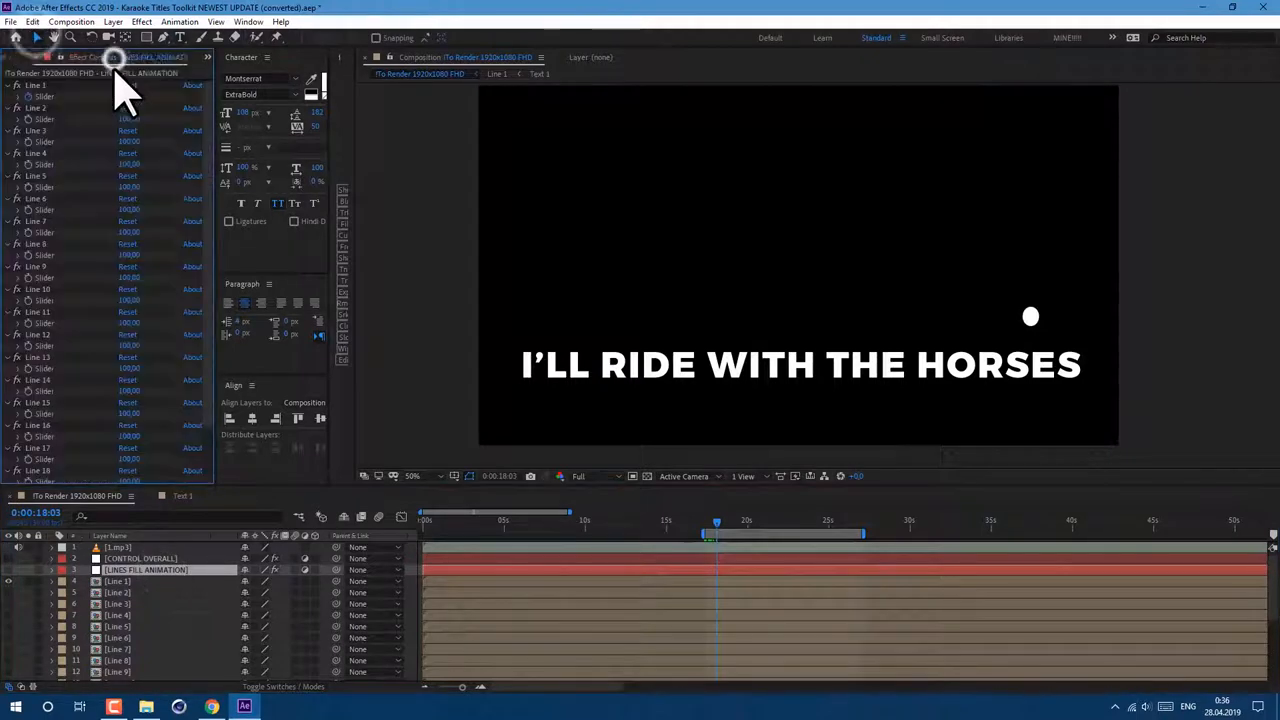
{"action": "left_click", "coordinate": [52, 580]}
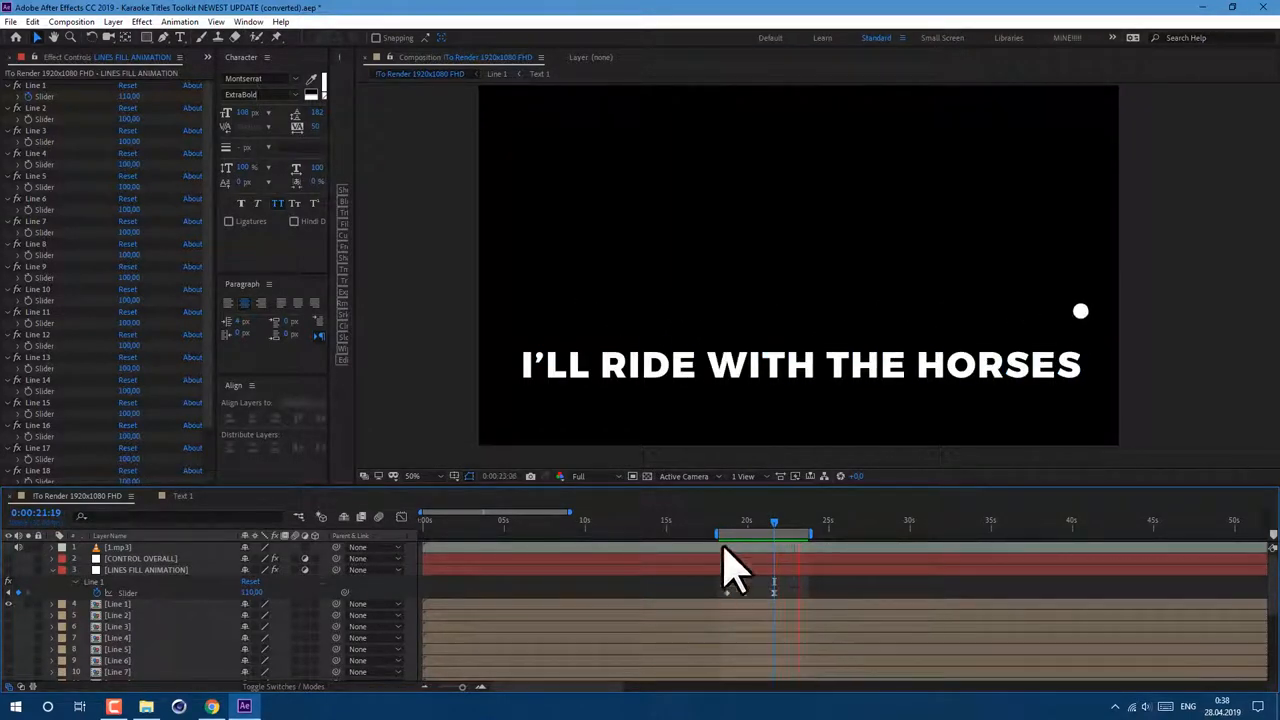
{"action": "left_click", "coordinate": [116, 604]}
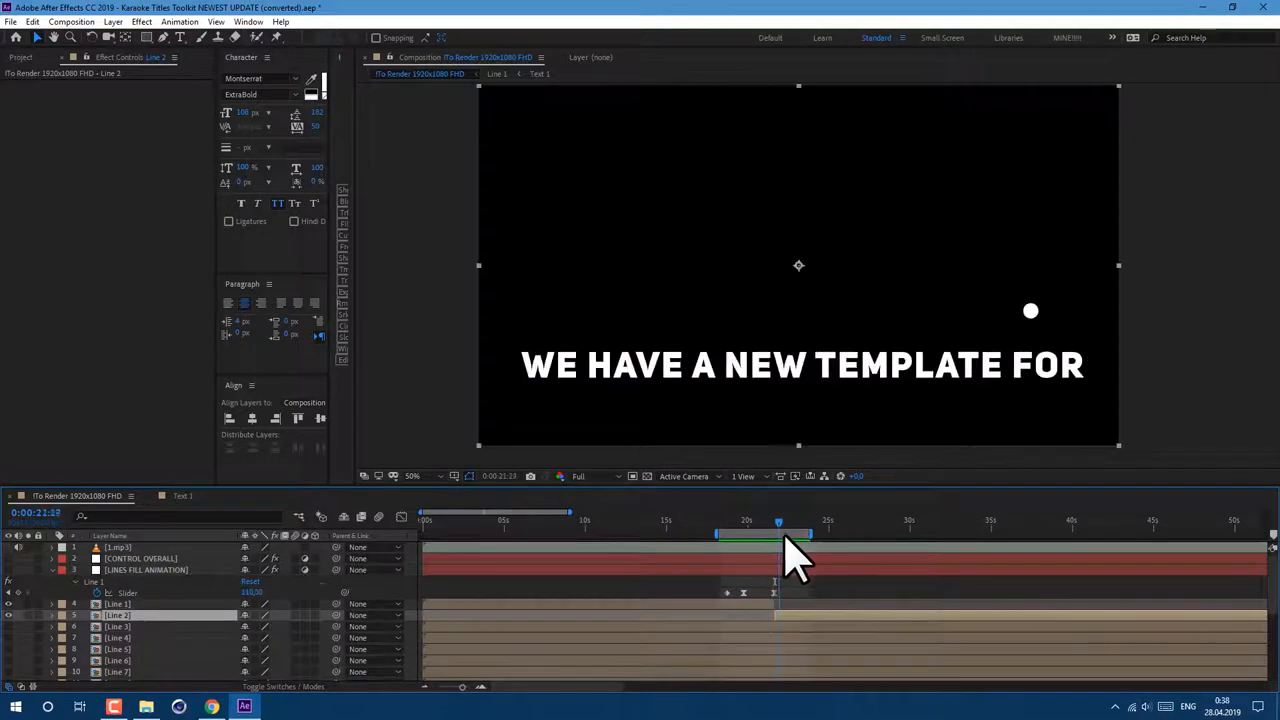
{"action": "left_click", "coordinate": [144, 568]}
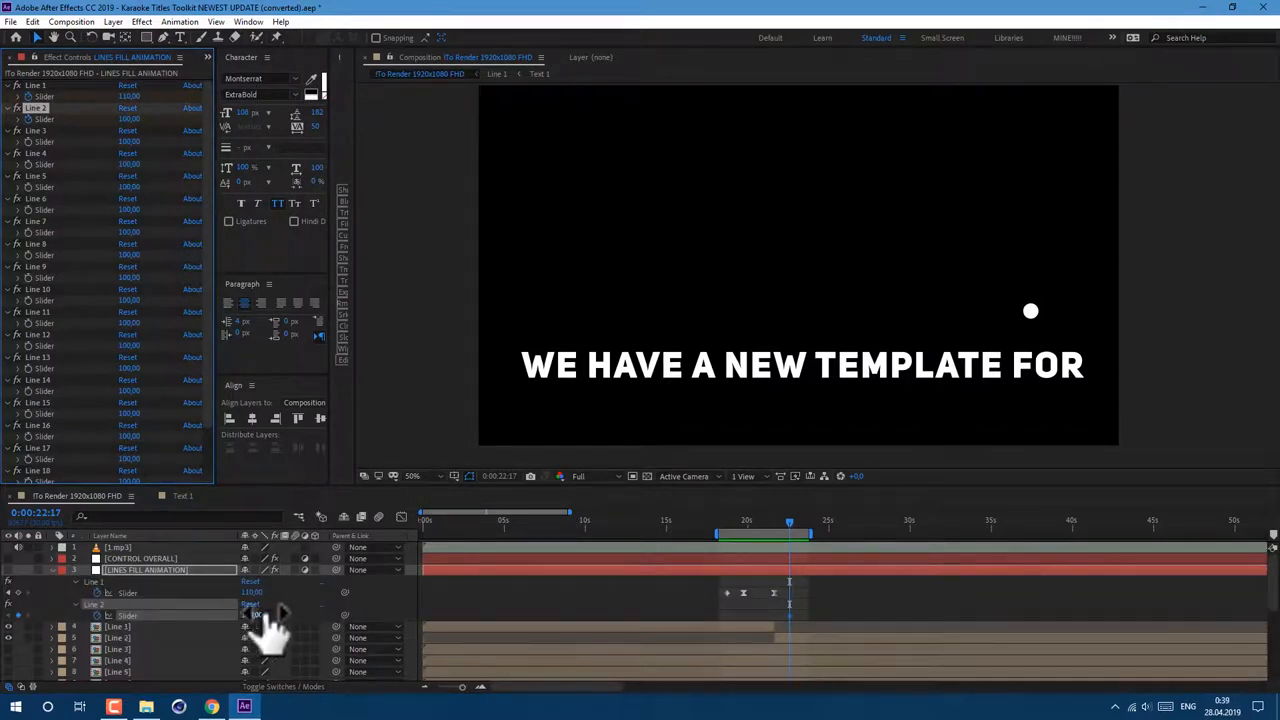
On CONTROL OVERALL, pick and confirm a new fill colour for the text
{"action": "left_click", "coordinate": [140, 558]}
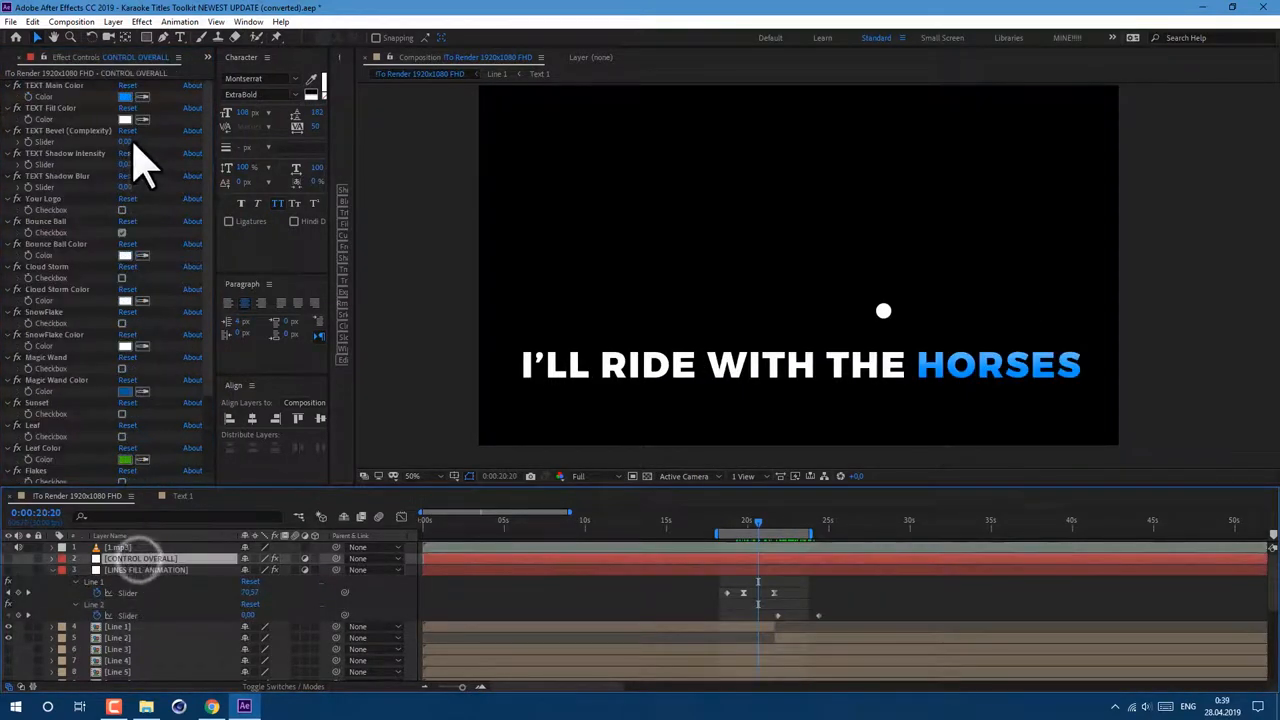
{"action": "left_click", "coordinate": [124, 96]}
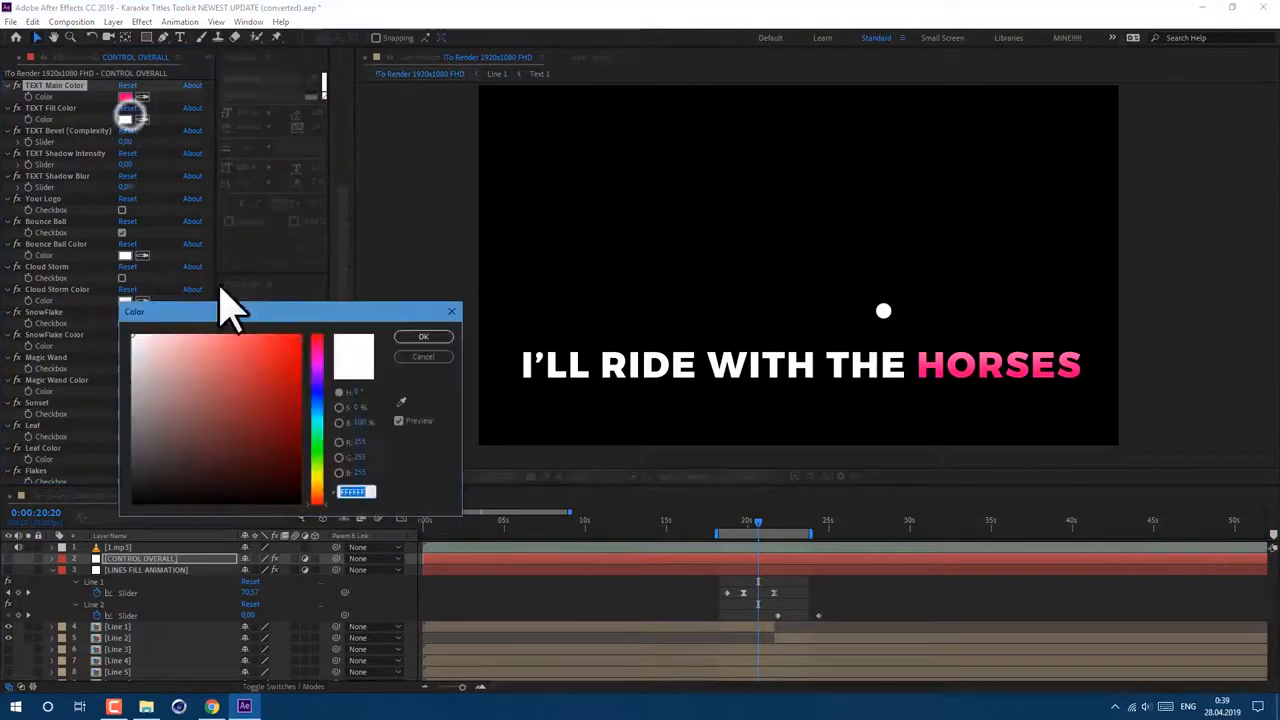
{"action": "left_click", "coordinate": [424, 336]}
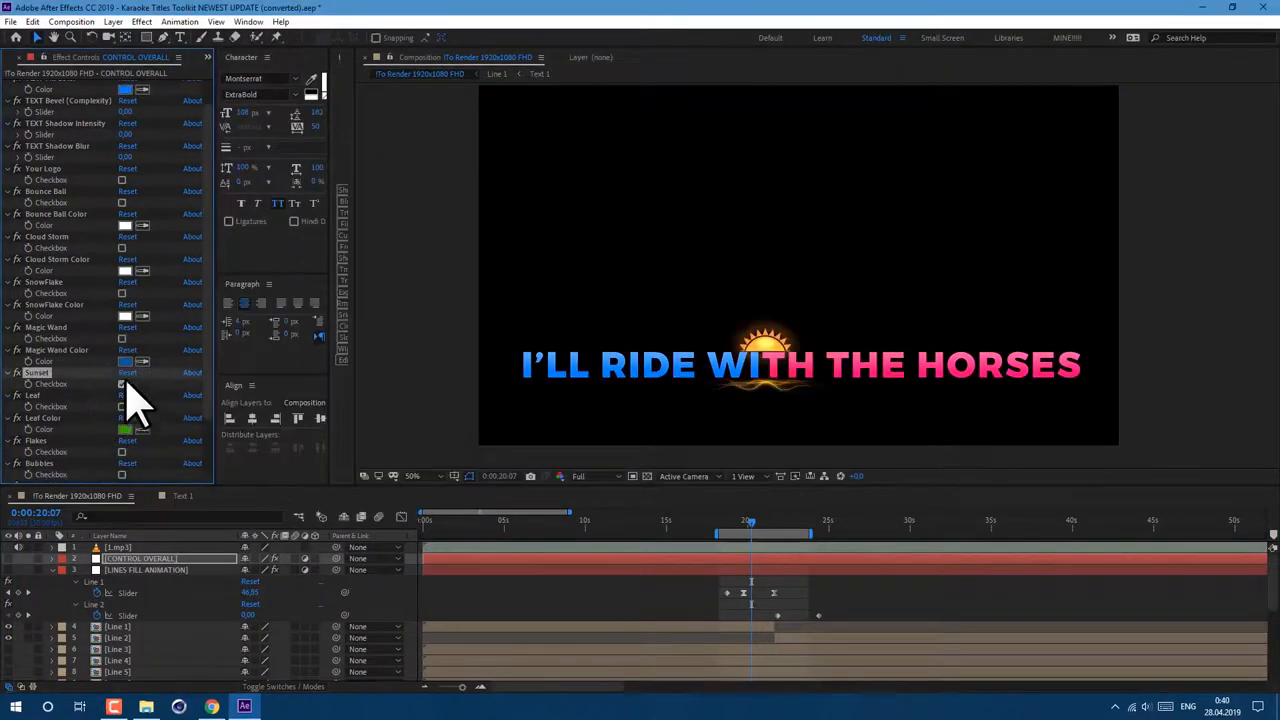
Swap the sun decoration for leaves and shift the fill shade to green
{"action": "left_click", "coordinate": [120, 384]}
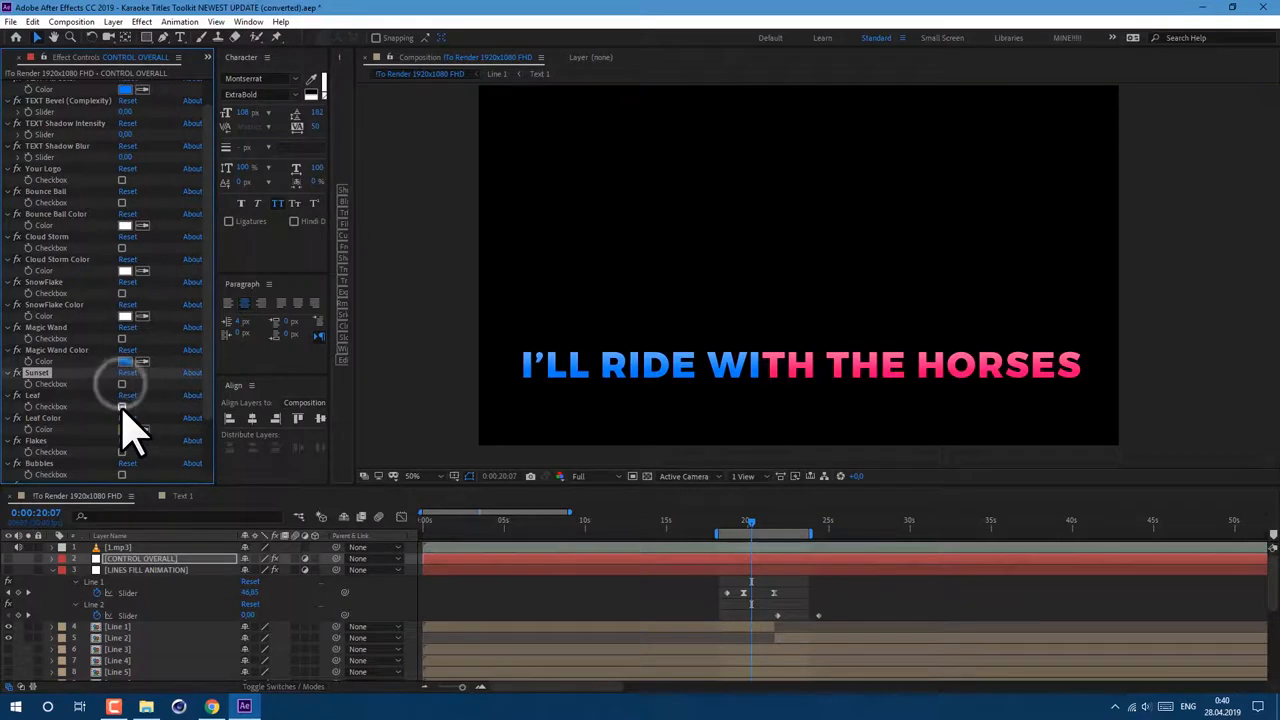
{"action": "left_click", "coordinate": [124, 428]}
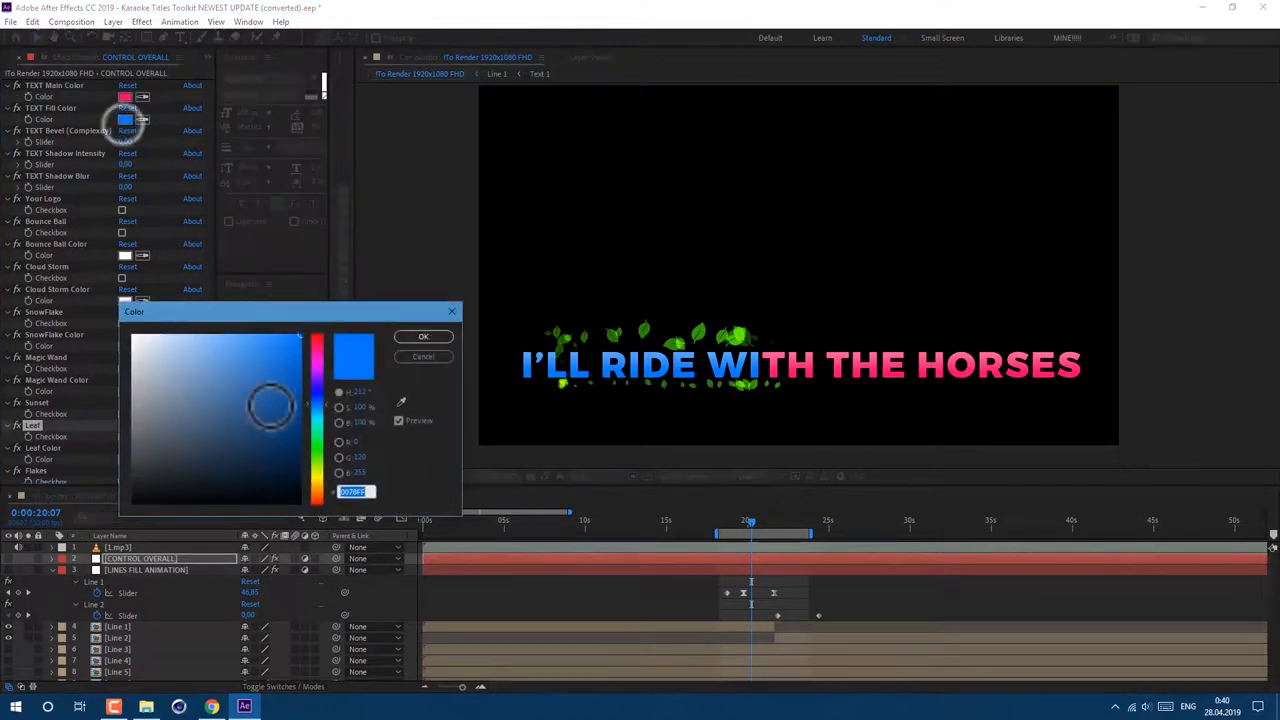
{"action": "left_click", "coordinate": [316, 450]}
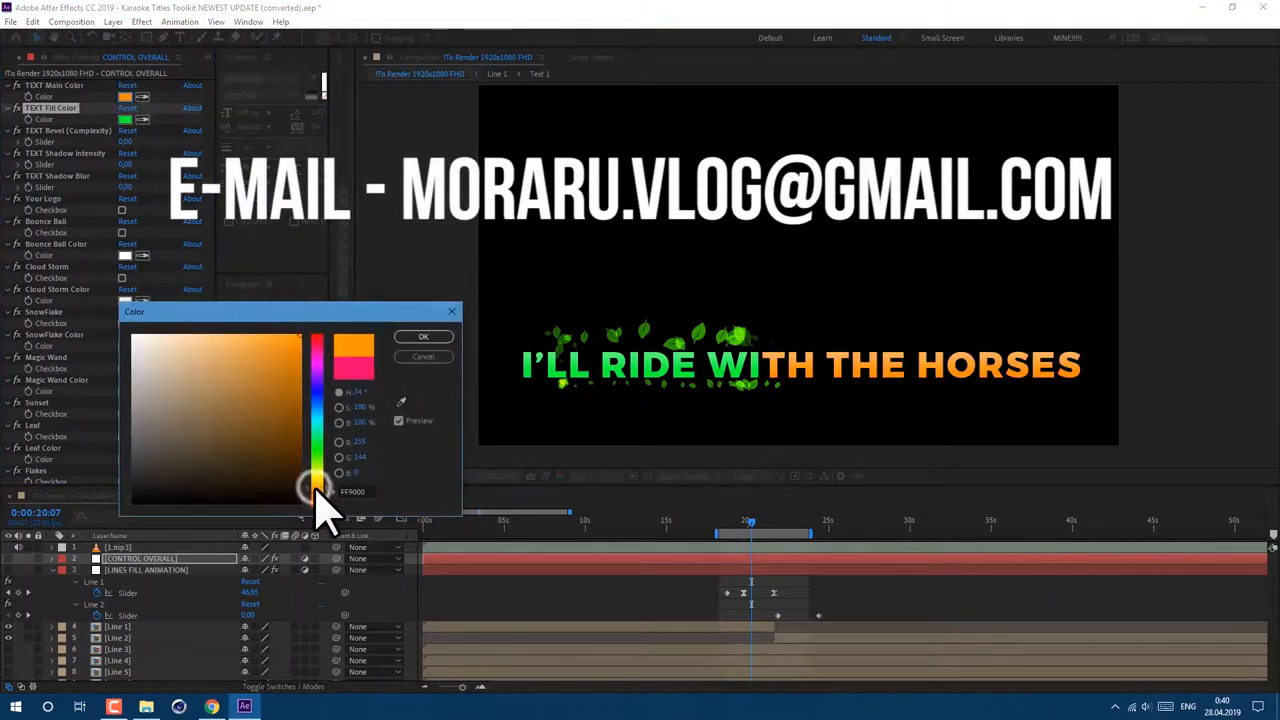
{"action": "left_click_drag", "start_coordinate": [316, 490], "coordinate": [290, 344]}
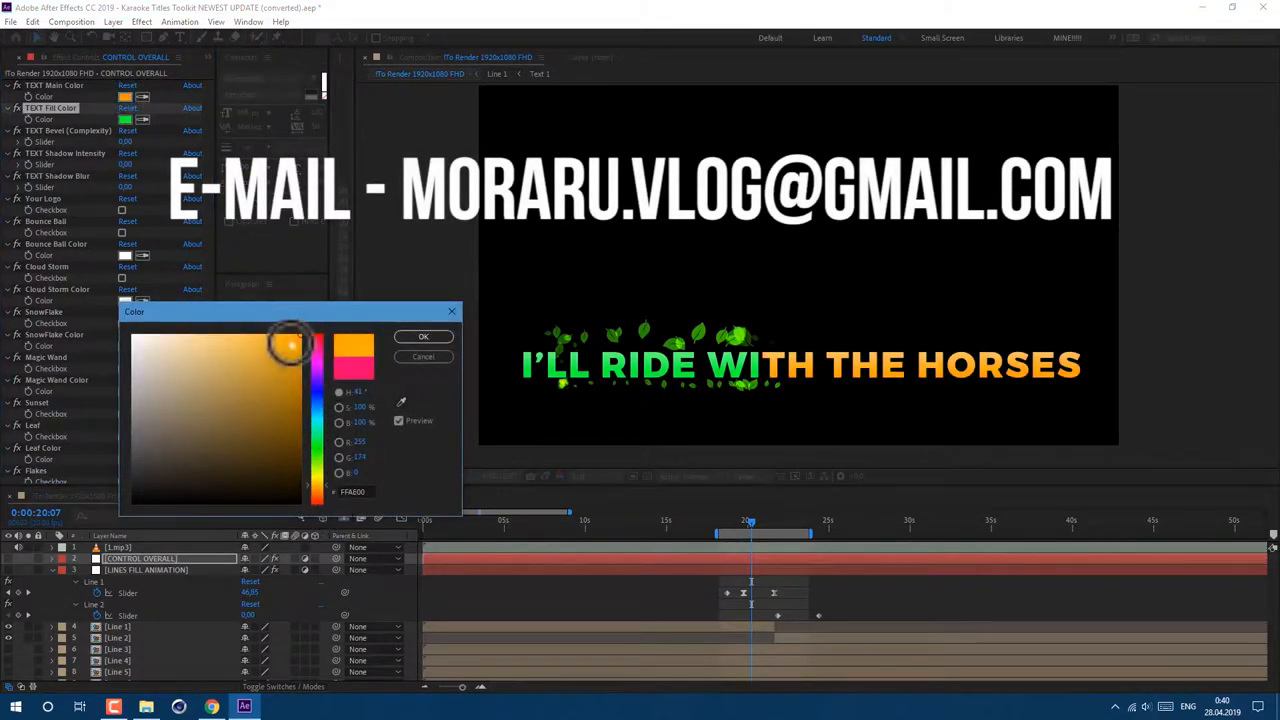